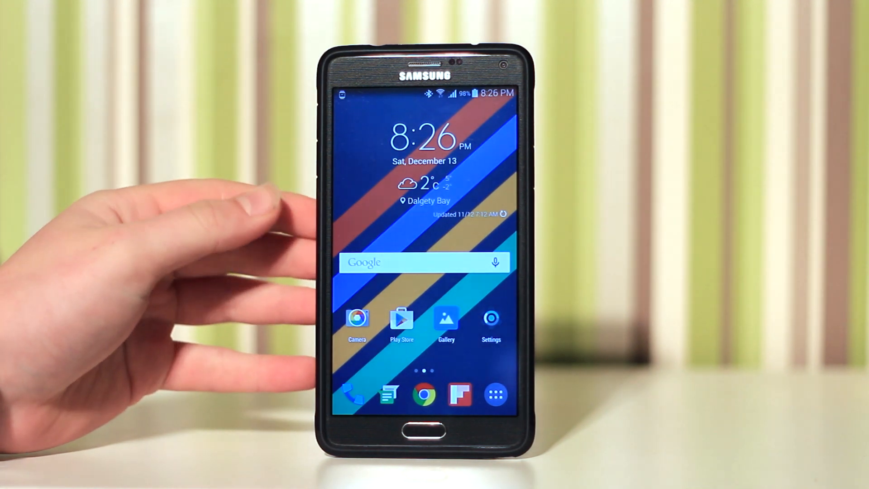
# Step: Launch All-In-One Toolbox from the second home page and run the Clean junk scan
pyautogui.hscroll(-3)
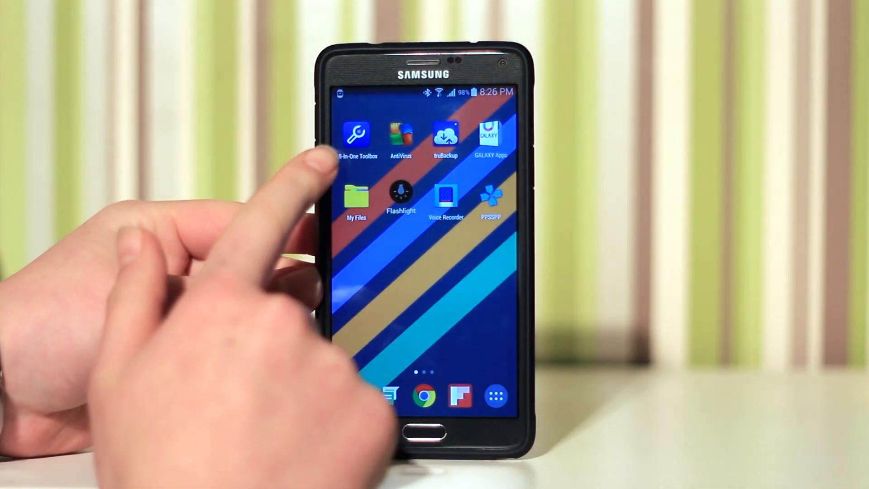
pyautogui.click(356, 135)
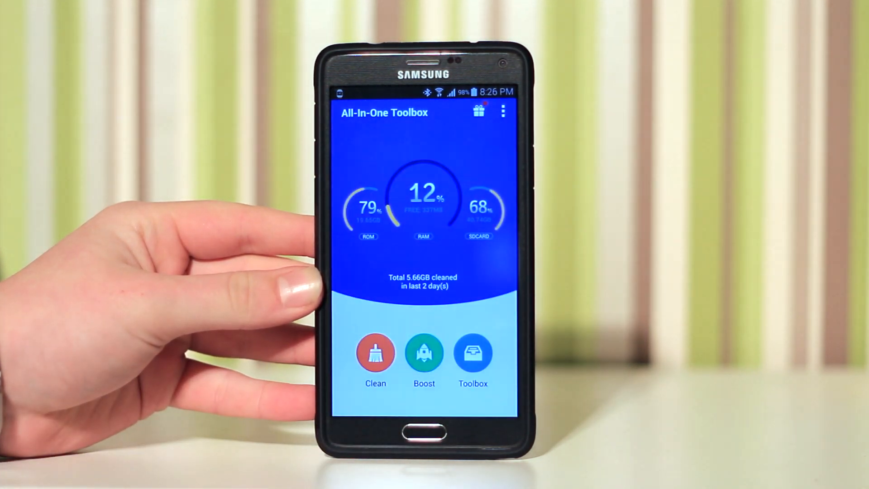
pyautogui.click(375, 353)
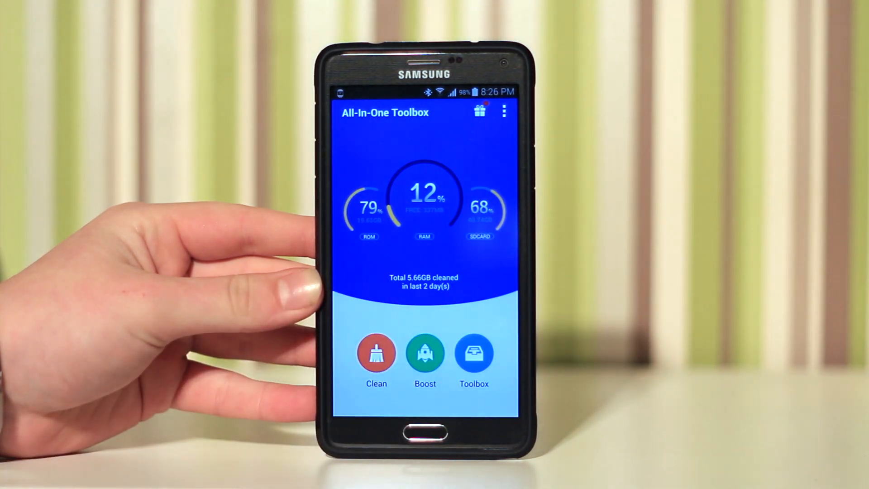
pyautogui.click(376, 352)
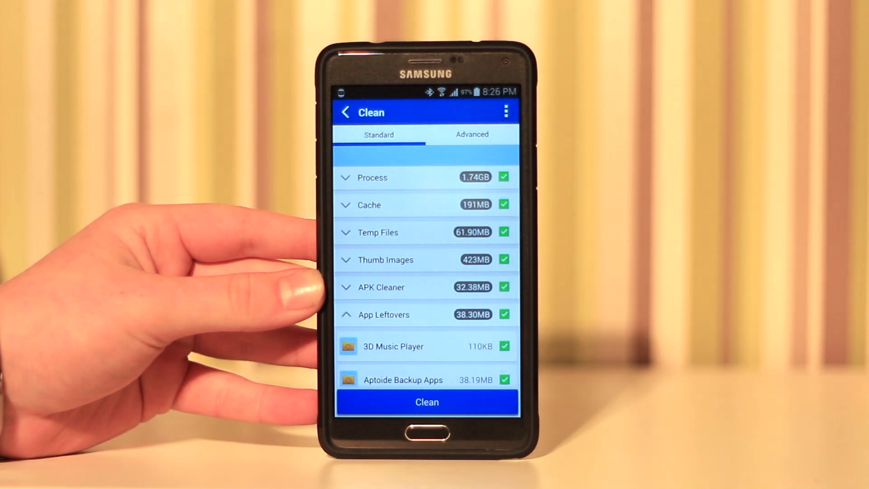
# Step: Clean the 2.47GB of checked junk and the Advanced history items, then return to the dashboard
pyautogui.click(426, 401)
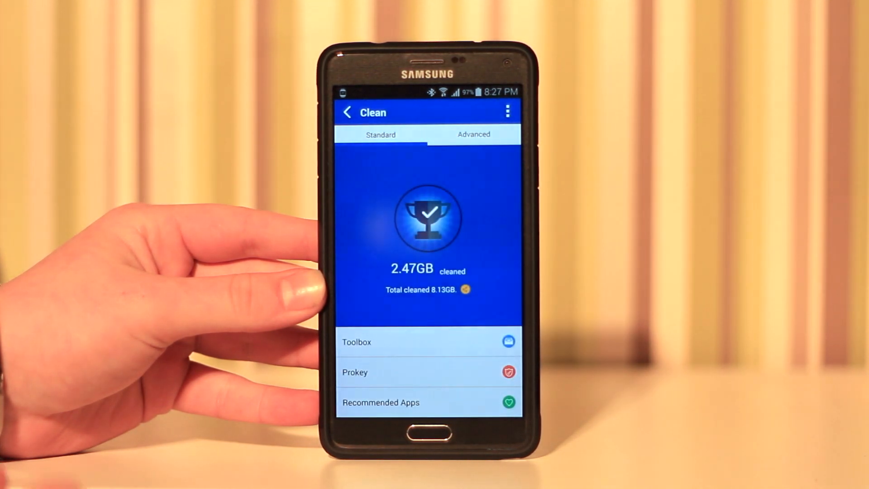
pyautogui.click(474, 134)
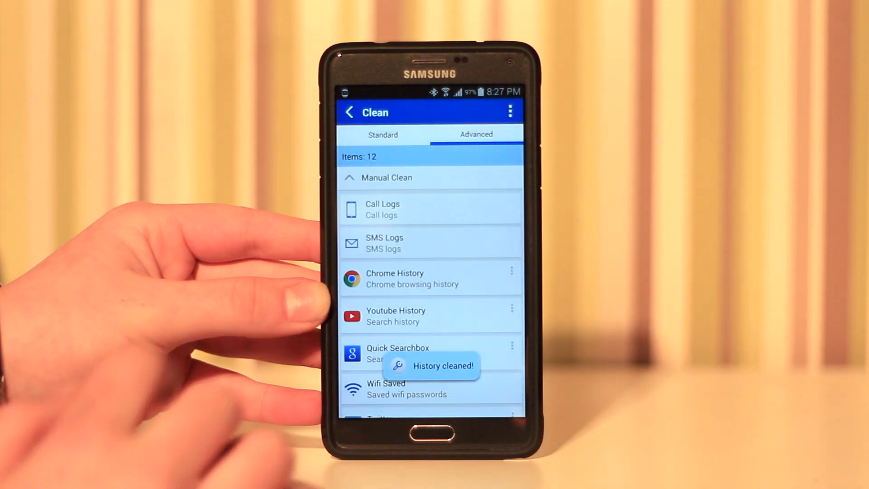
pyautogui.click(350, 111)
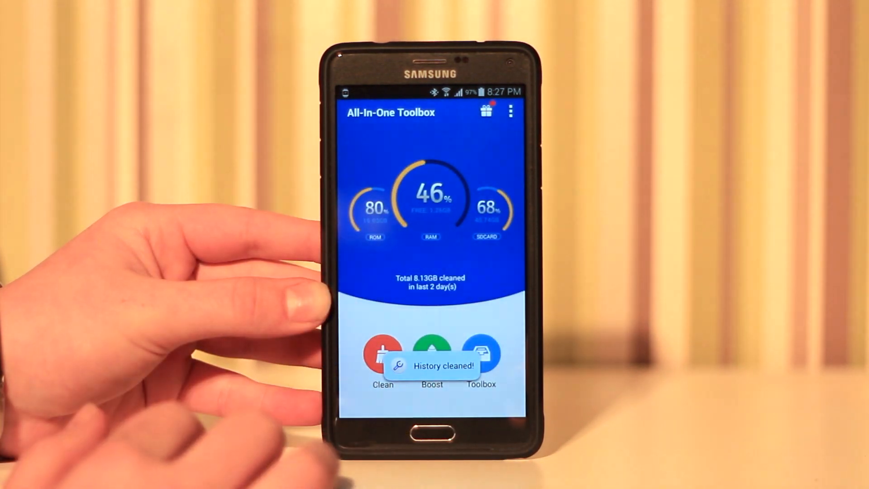
# Step: Boost by killing the selected running apps to free 18.36MB, then show the Toolbox tools list
pyautogui.click(431, 355)
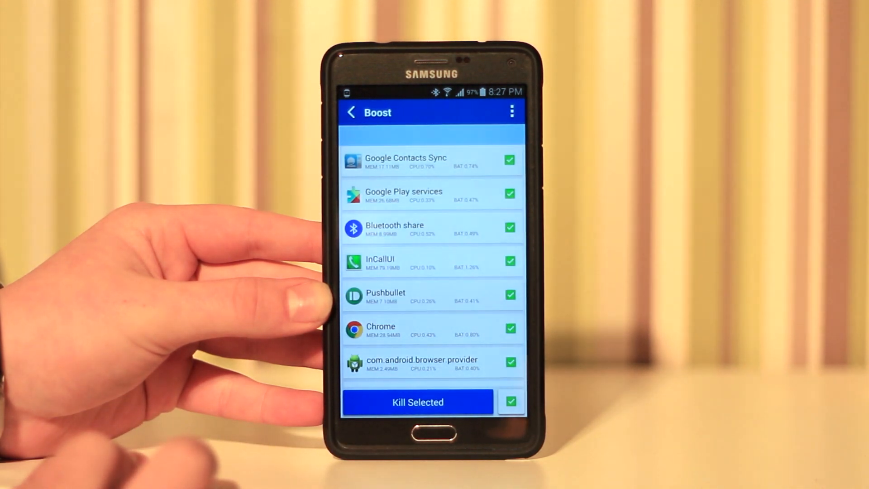
pyautogui.click(417, 402)
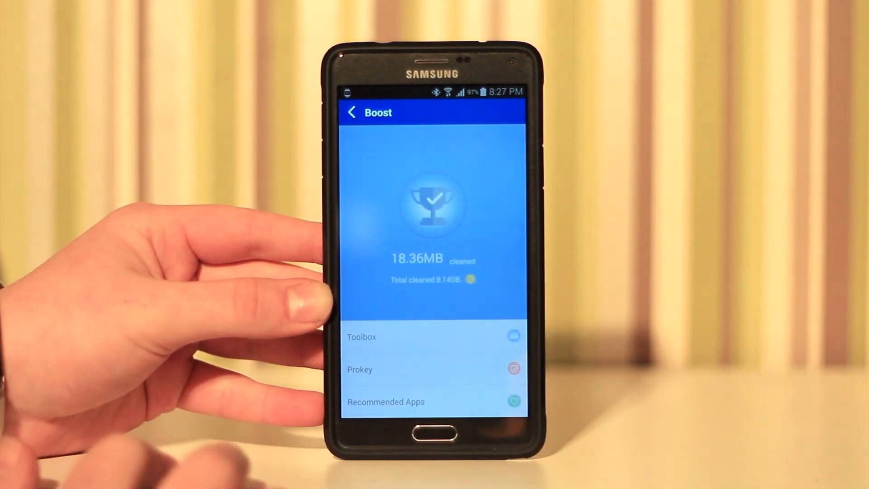
pyautogui.click(352, 112)
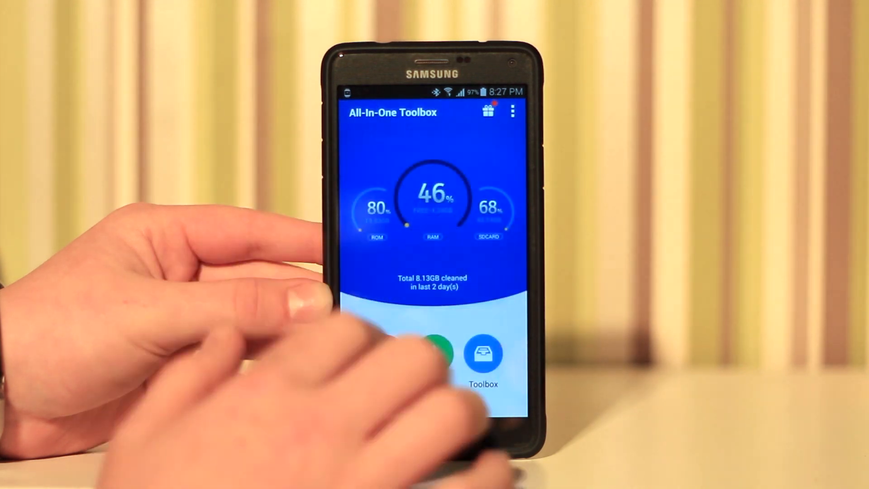
pyautogui.click(483, 353)
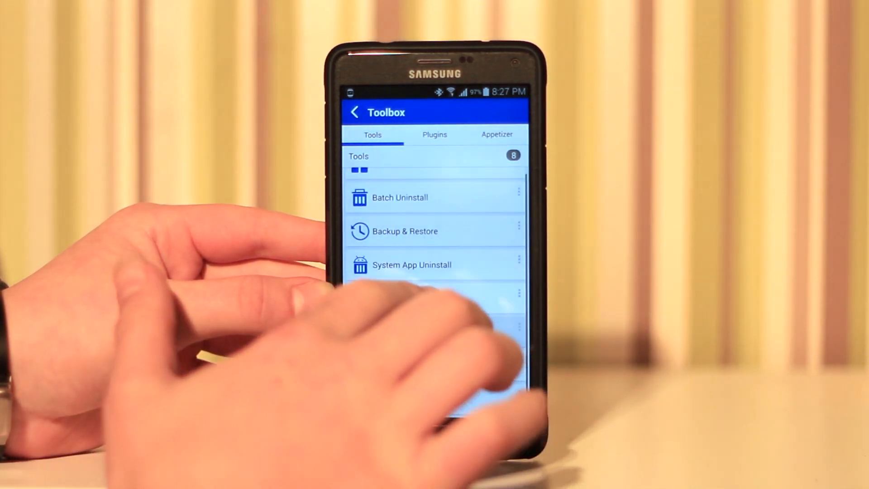
pyautogui.scroll(-3)
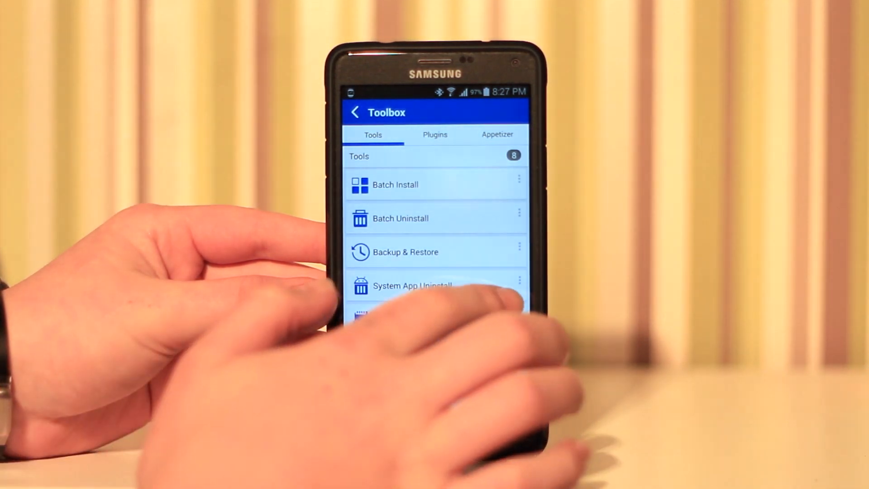
pyautogui.click(435, 133)
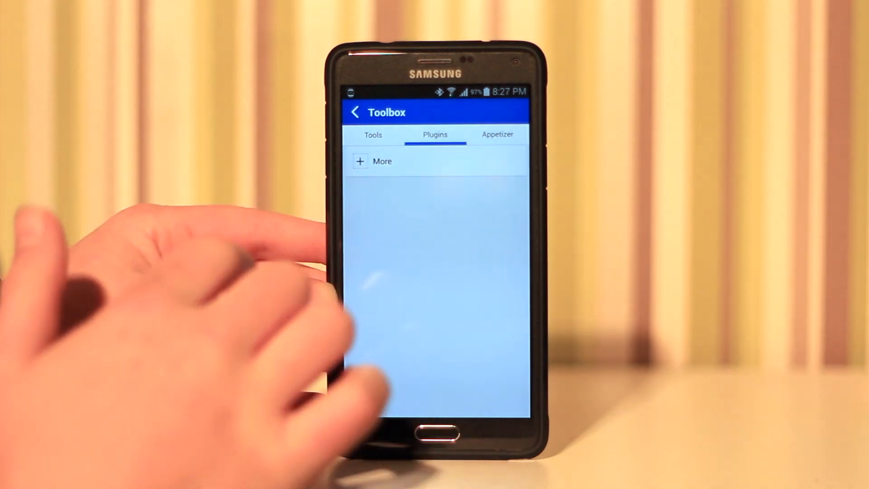
pyautogui.click(496, 134)
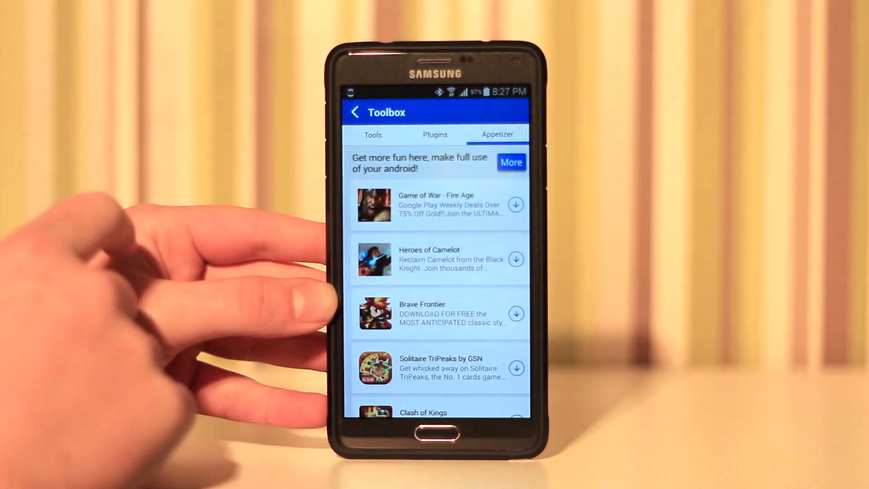
pyautogui.click(372, 134)
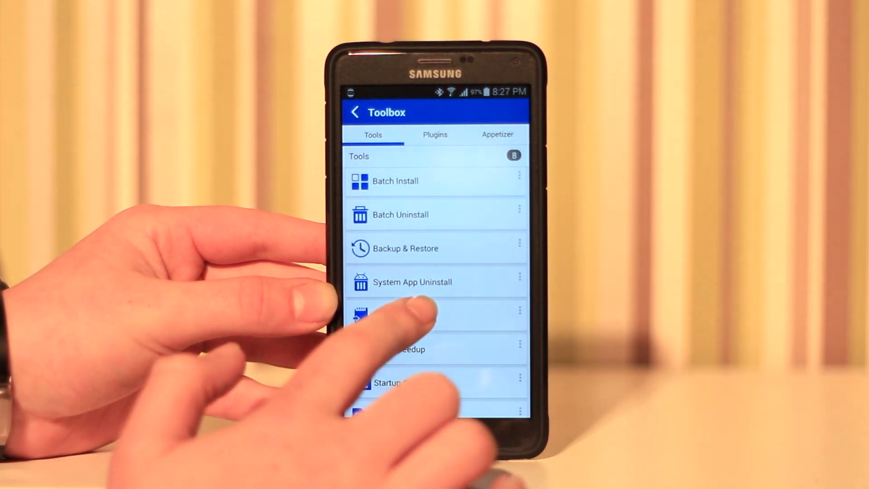
pyautogui.click(412, 282)
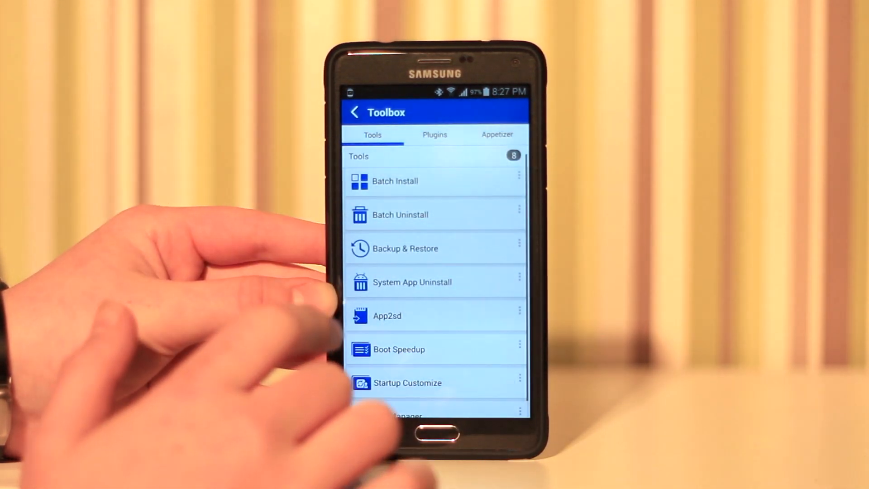
pyautogui.click(353, 112)
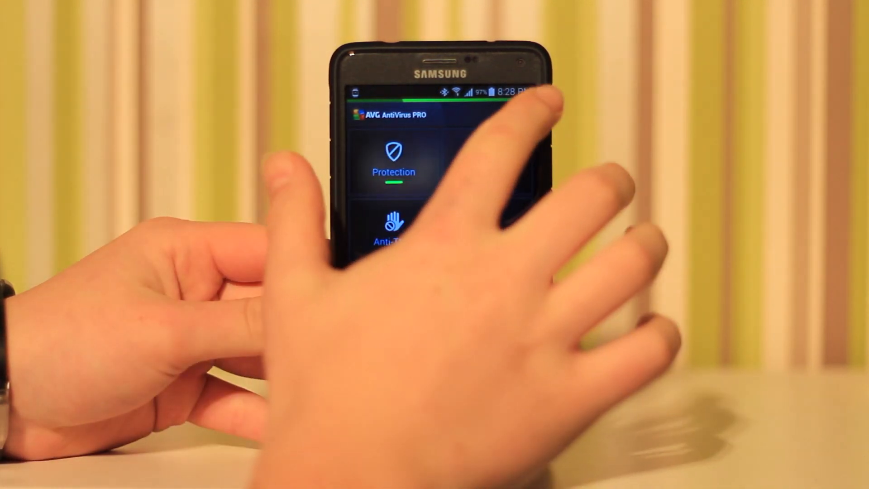
# Step: Start a Scan Now of installed apps from AVG's overflow menu, then move on to truBackup
pyautogui.click(520, 114)
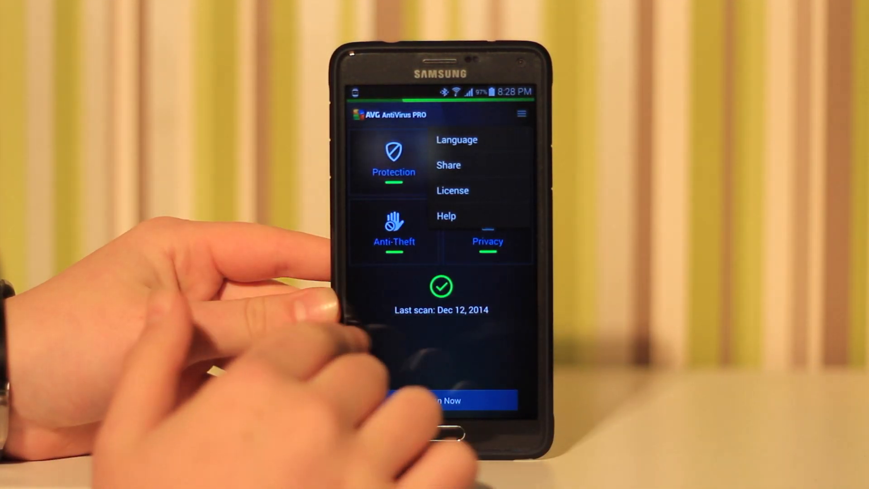
pyautogui.click(443, 400)
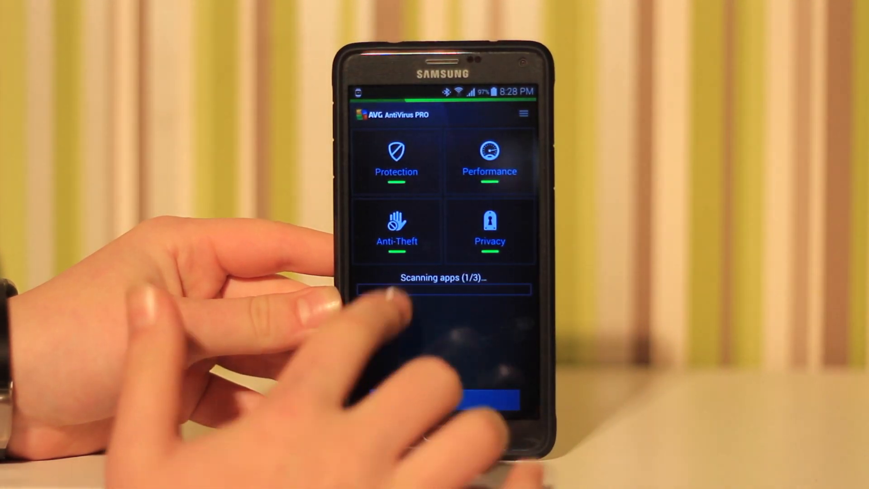
pyautogui.click(396, 161)
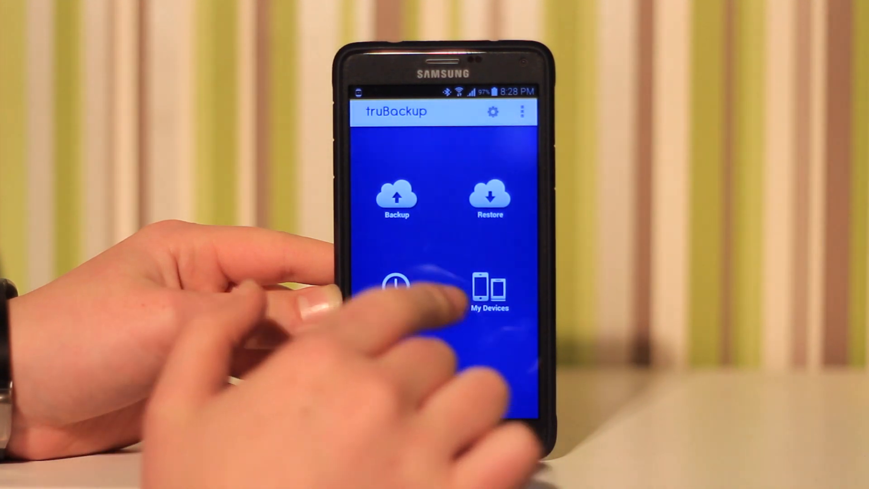
# Step: Look through truBackup's backup item selection and the Status backup history
pyautogui.click(395, 199)
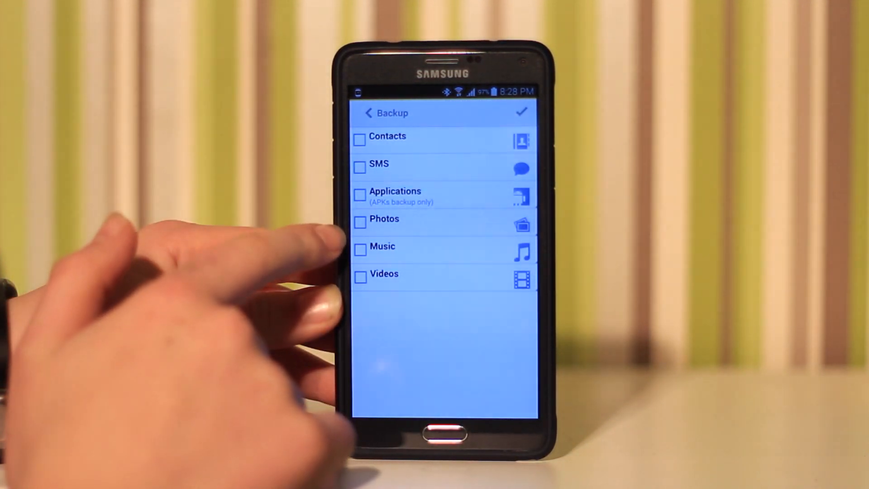
pyautogui.click(368, 113)
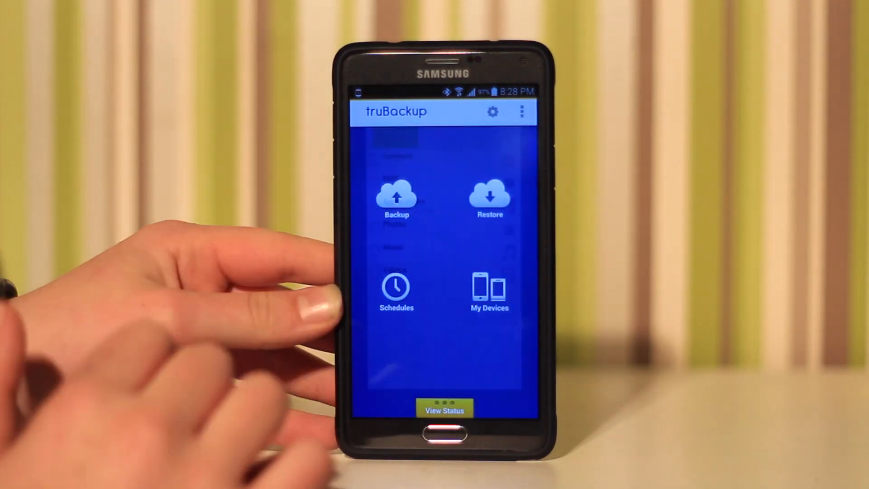
pyautogui.click(444, 409)
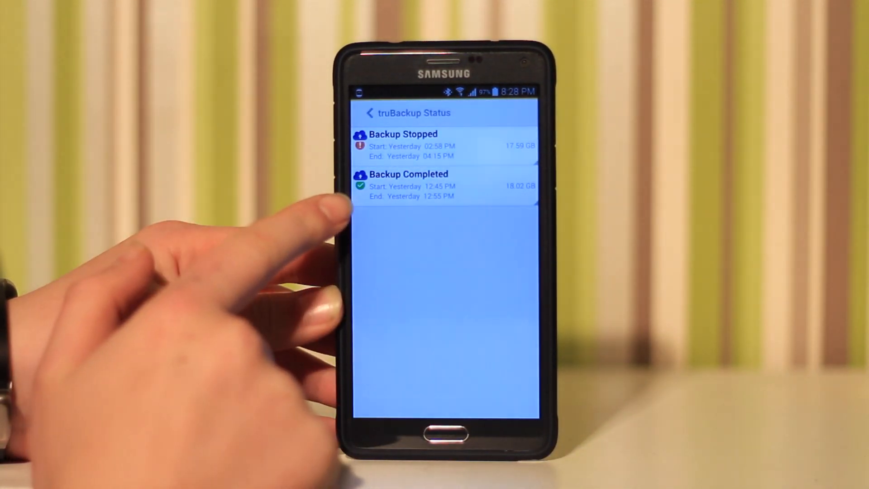
pyautogui.click(369, 113)
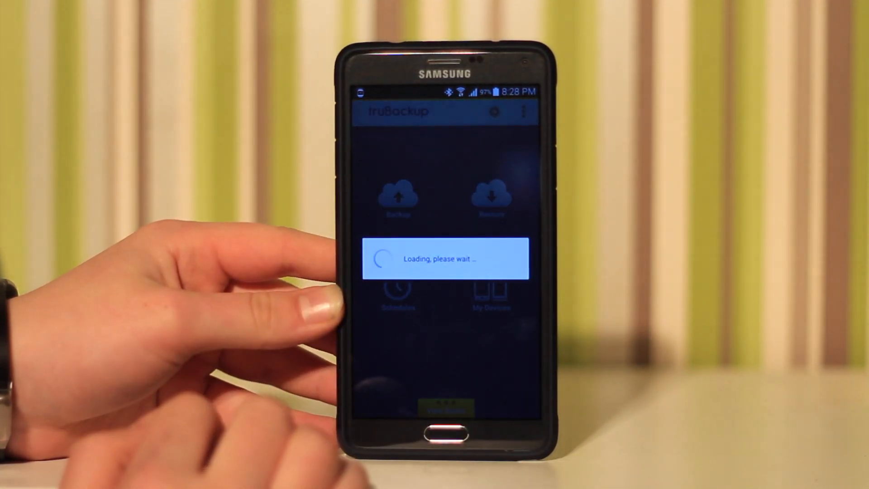
pyautogui.click(489, 197)
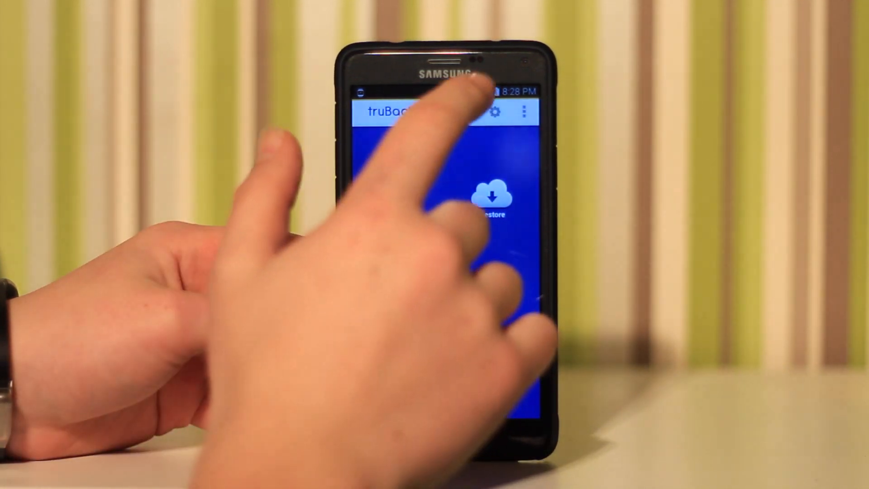
# Step: Check the linked Dropbox account's storage in Preferences under Media Settings, then Done
pyautogui.click(493, 110)
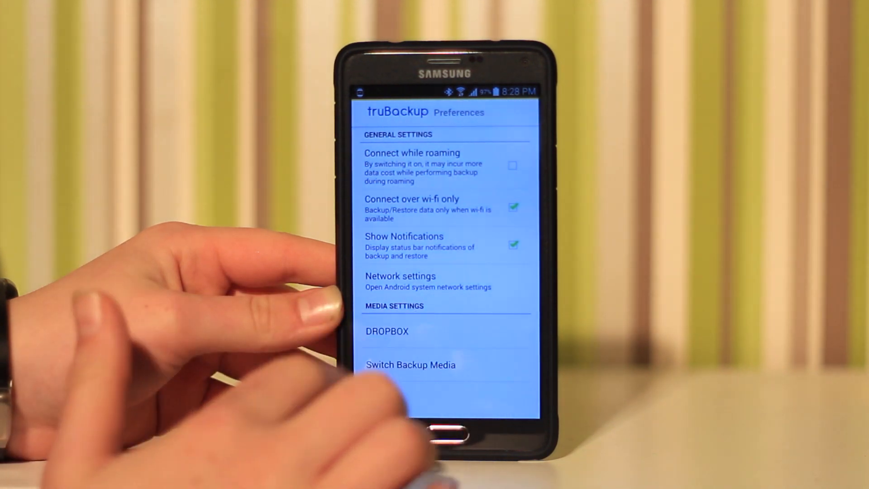
pyautogui.click(387, 331)
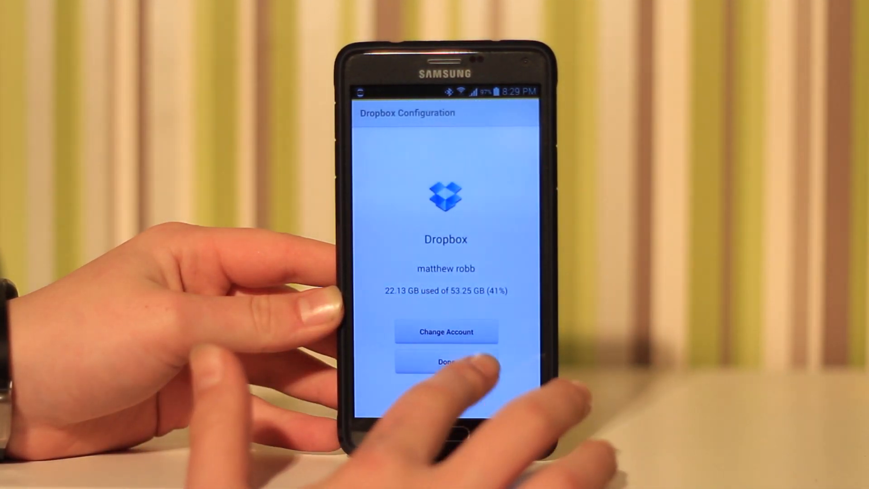
pyautogui.click(445, 361)
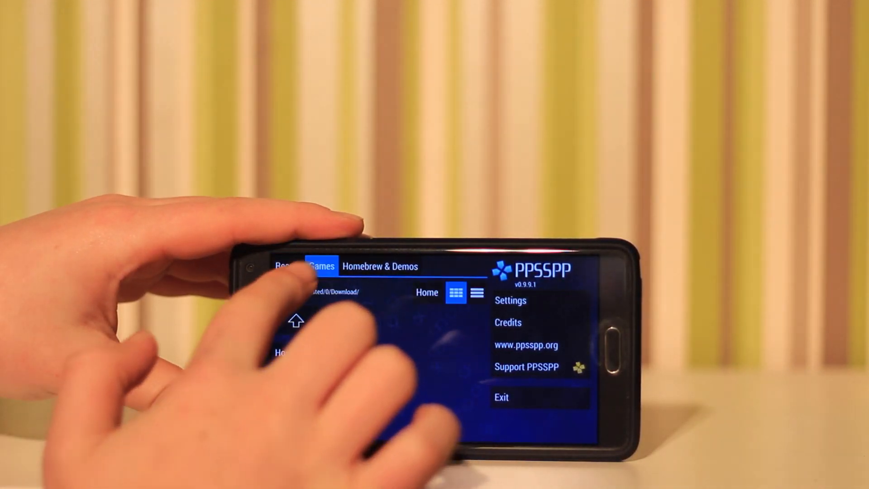
# Step: Browse PPSSPP's Homebrew & Demos tab, then review its graphics and audio settings
pyautogui.click(380, 266)
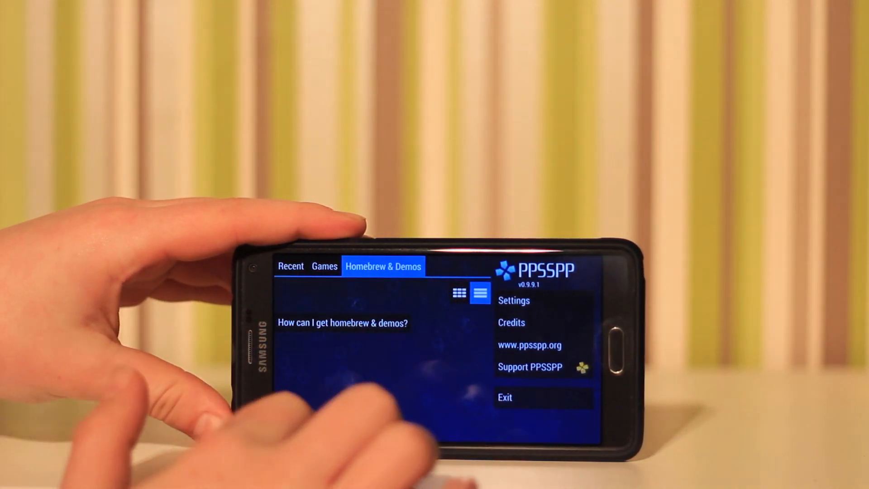
pyautogui.click(514, 301)
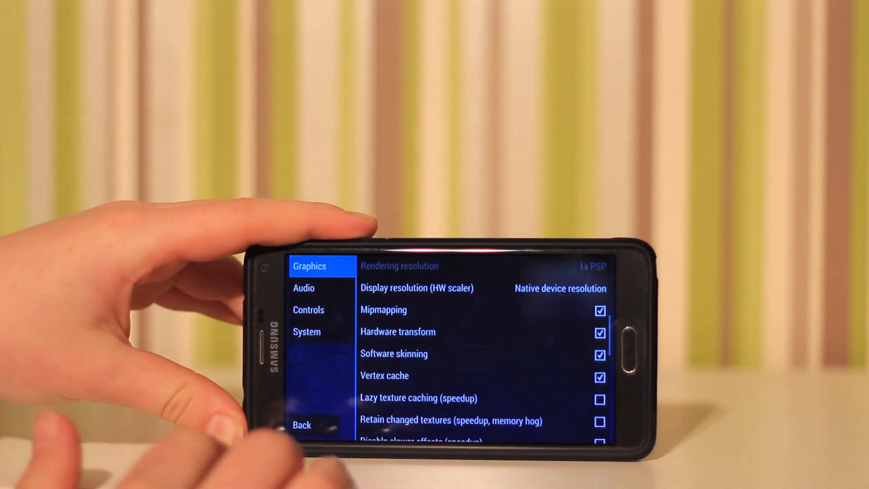
pyautogui.click(304, 288)
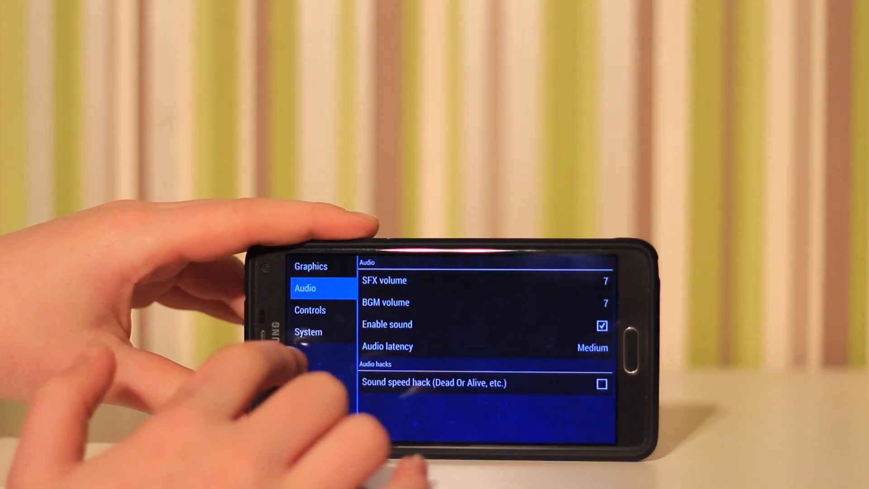
pyautogui.click(308, 331)
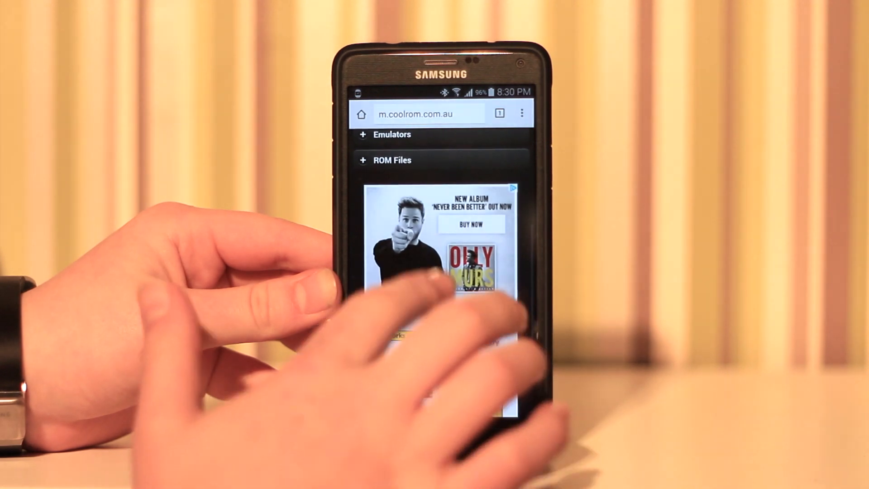
# Step: Expand CoolROM's list of systems and scroll through entries like Atari Lynx and Commodore 64
pyautogui.click(392, 160)
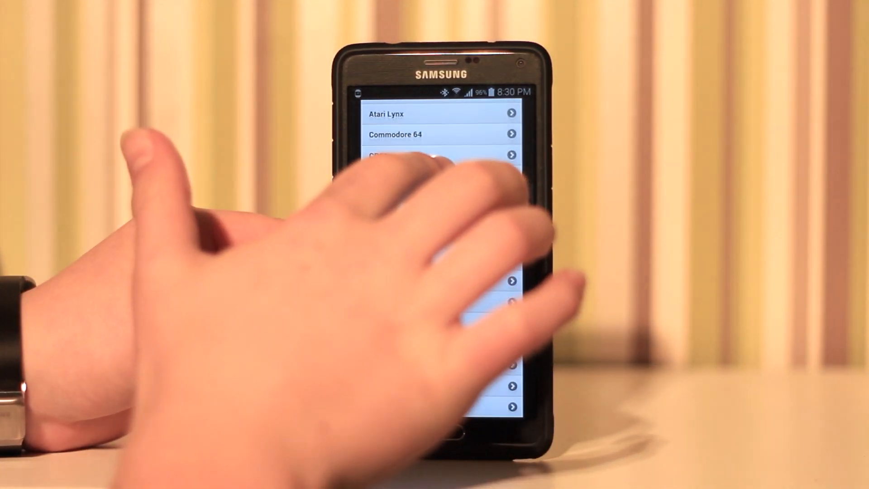
pyautogui.scroll(-3)
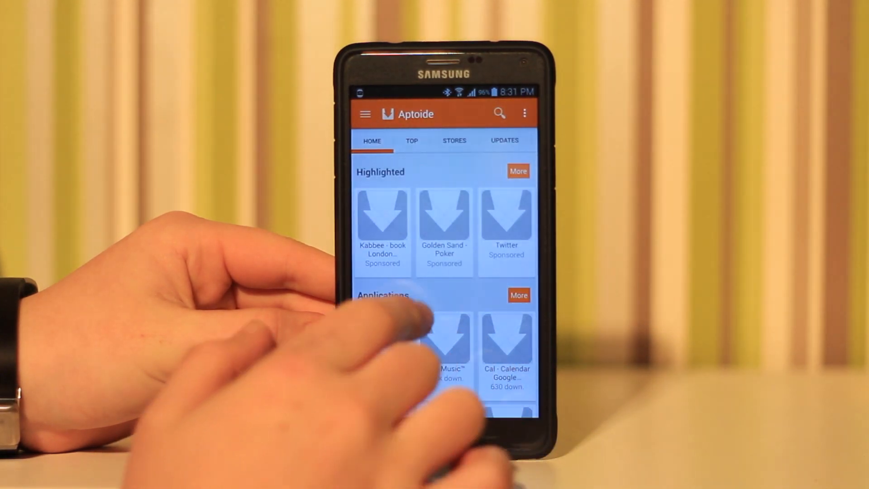
# Step: Swipe through Aptoide's tabs to Social Timeline and bring up the app search
pyautogui.click(396, 141)
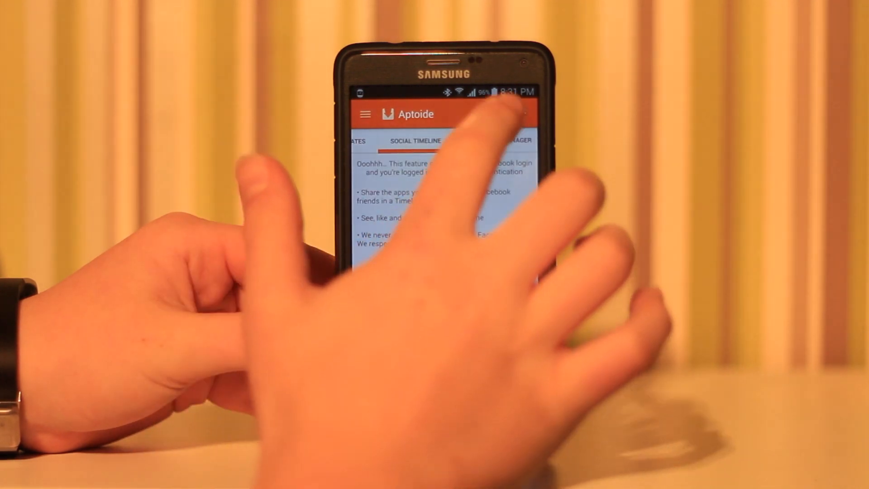
pyautogui.click(510, 114)
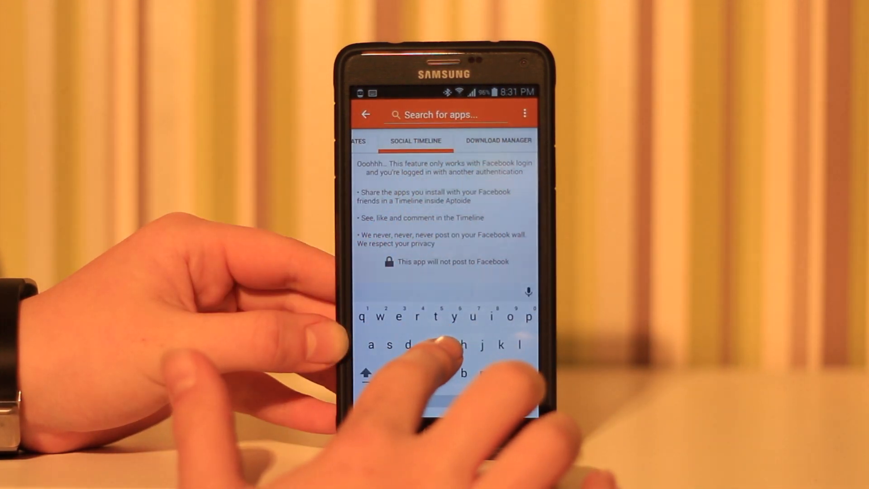
# Step: Search Aptoide for 'grand theft auto' and extend it with Search Other Stores
pyautogui.write('gran')
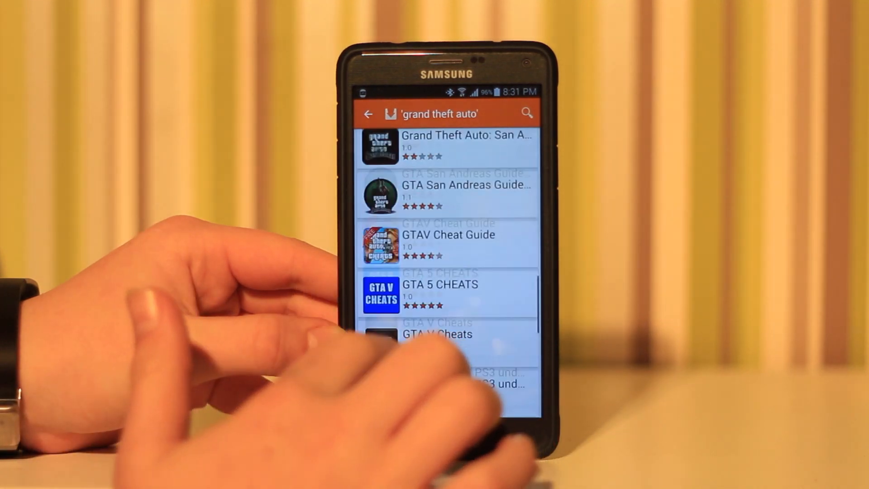
pyautogui.scroll(-3)
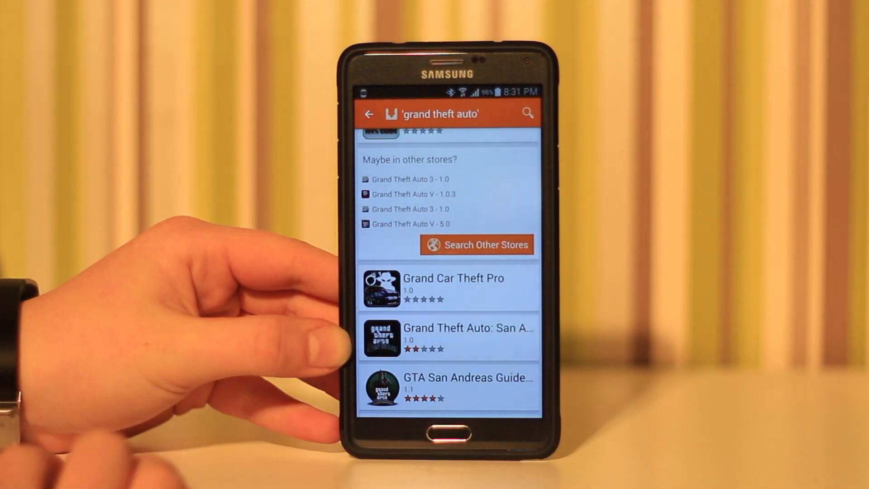
pyautogui.click(477, 245)
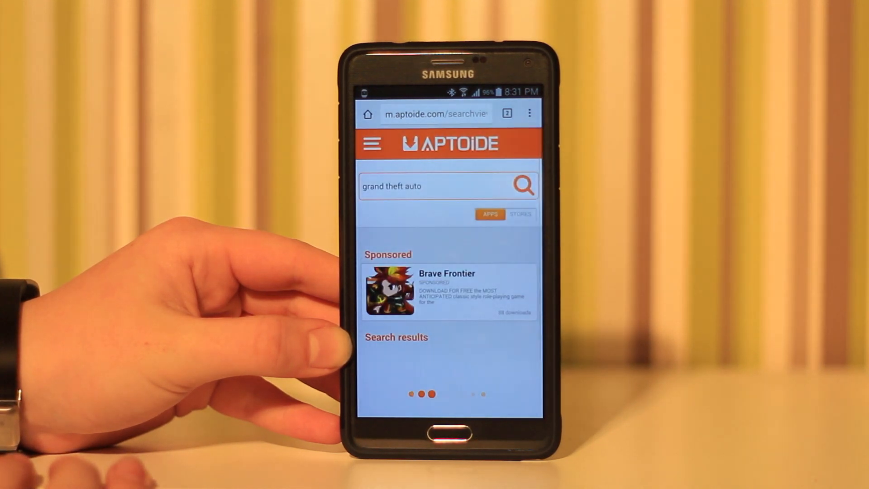
pyautogui.scroll(-3)
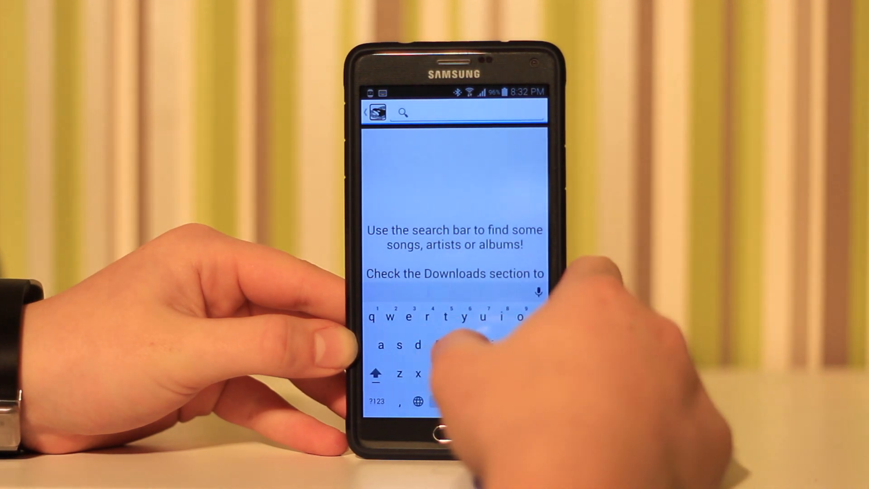
# Step: Search GWhale for 'rap god' via the suggestion and list the matching Songs
pyautogui.write('rap')
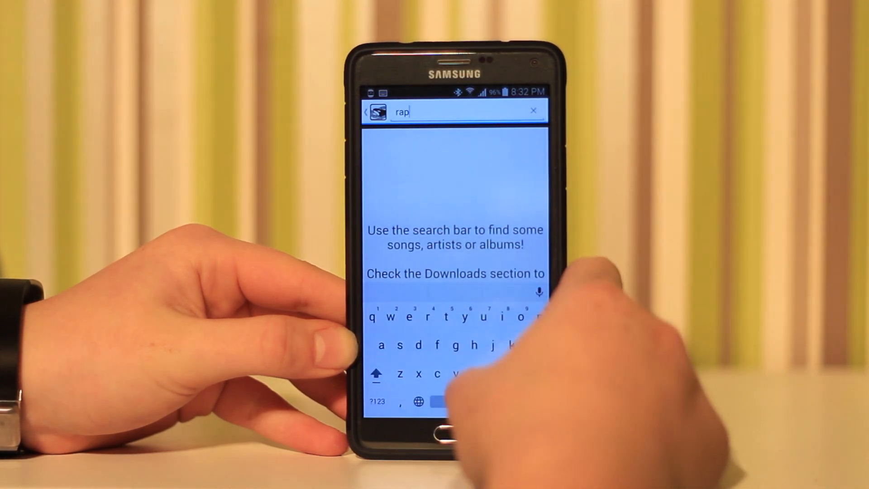
pyautogui.write('gp')
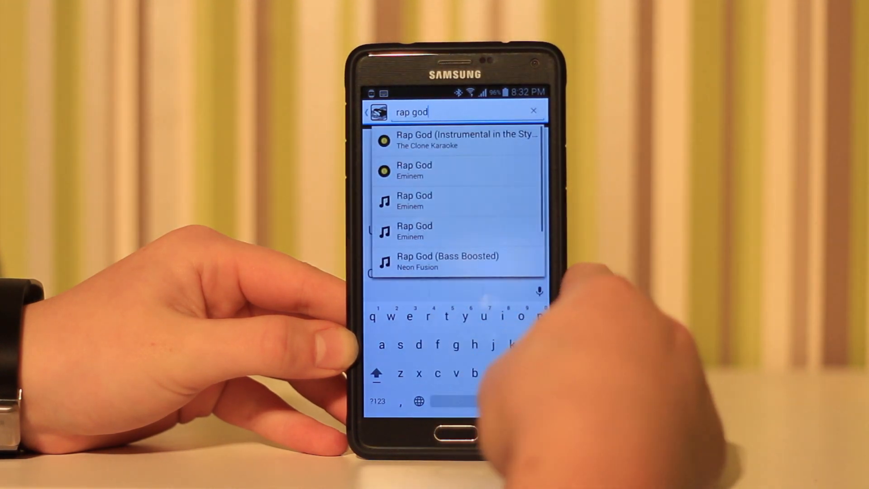
pyautogui.click(414, 168)
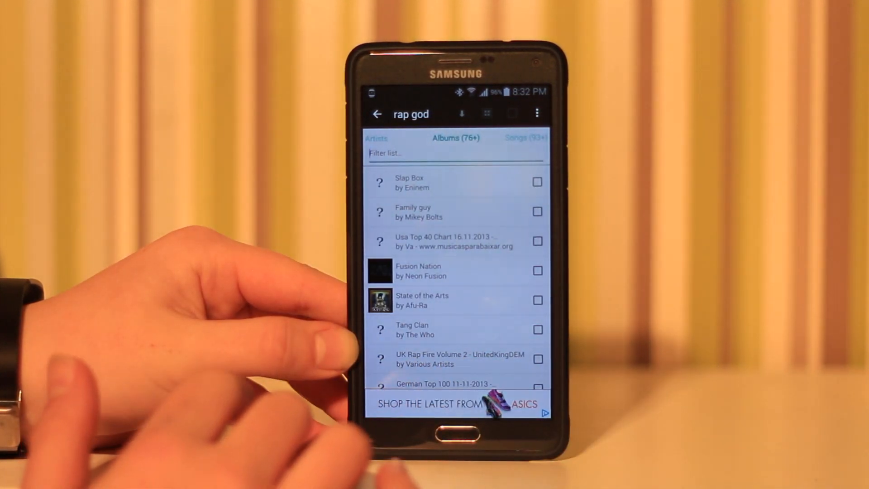
pyautogui.click(456, 137)
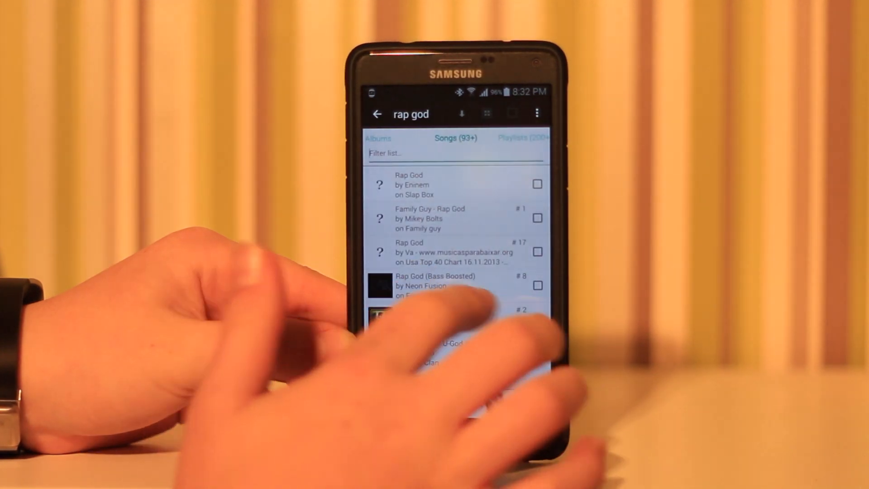
pyautogui.click(456, 138)
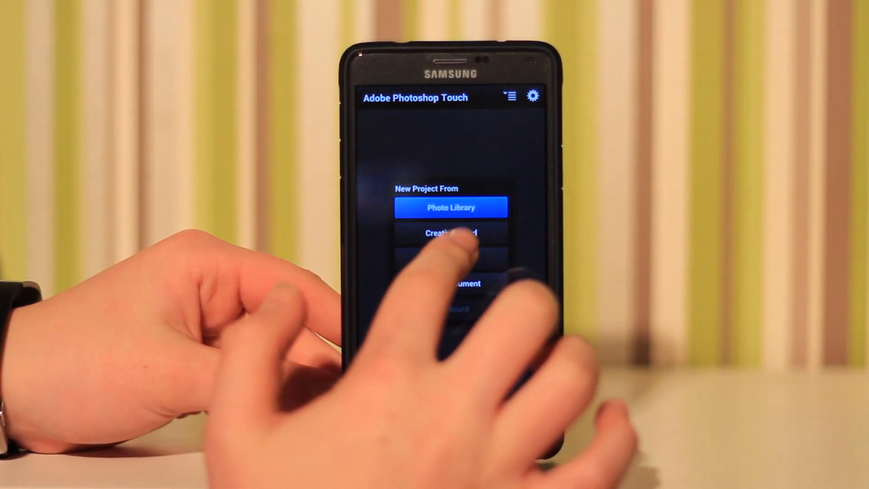
# Step: Start a new project from Local Photos and add the first photo in the Camera folder
pyautogui.click(450, 207)
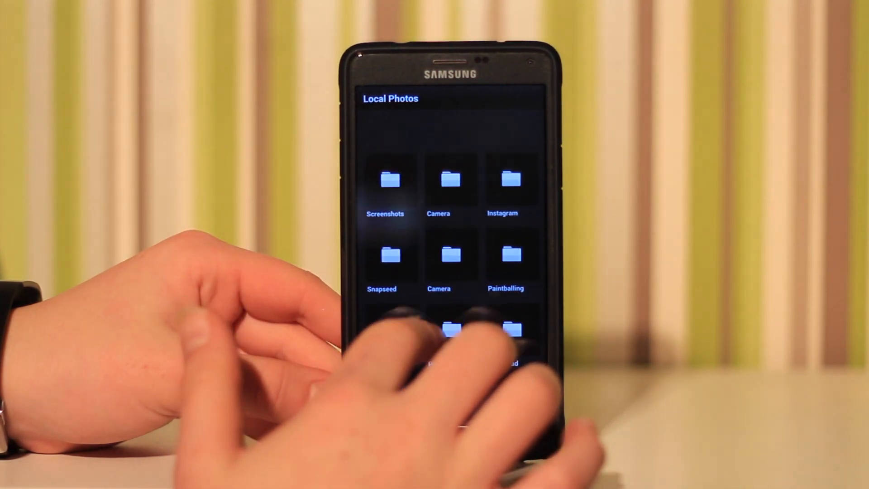
pyautogui.click(438, 183)
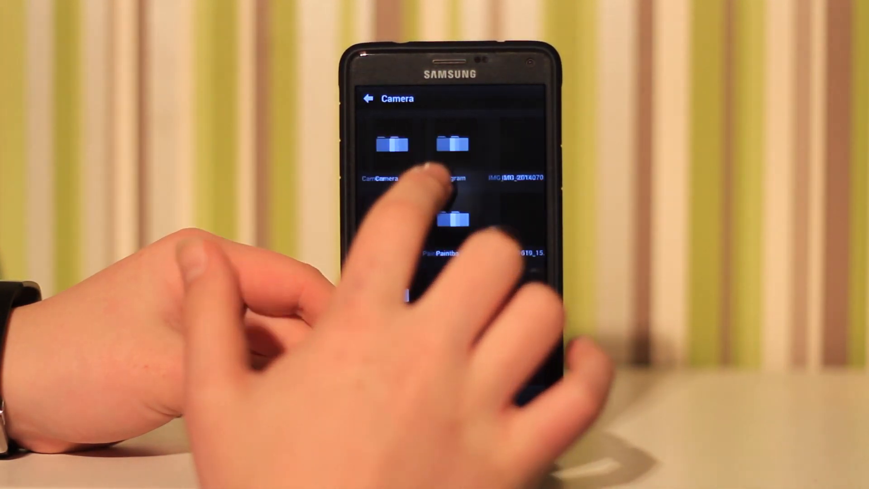
pyautogui.click(390, 144)
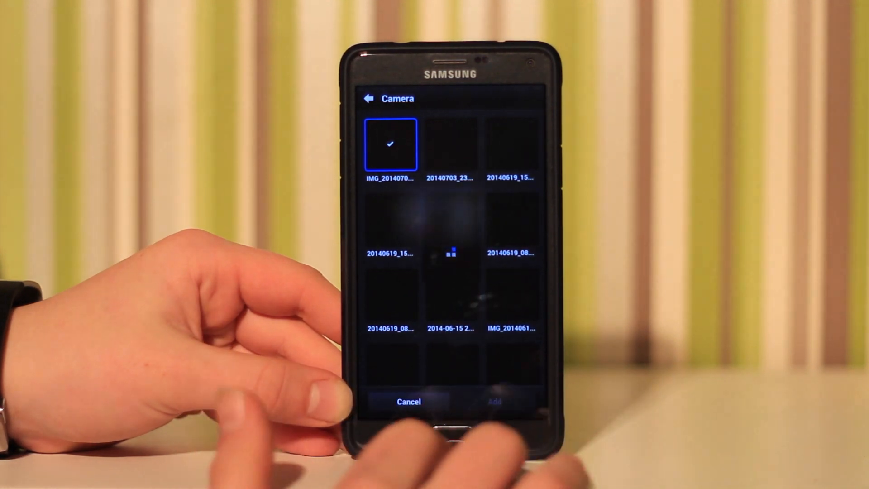
pyautogui.click(491, 401)
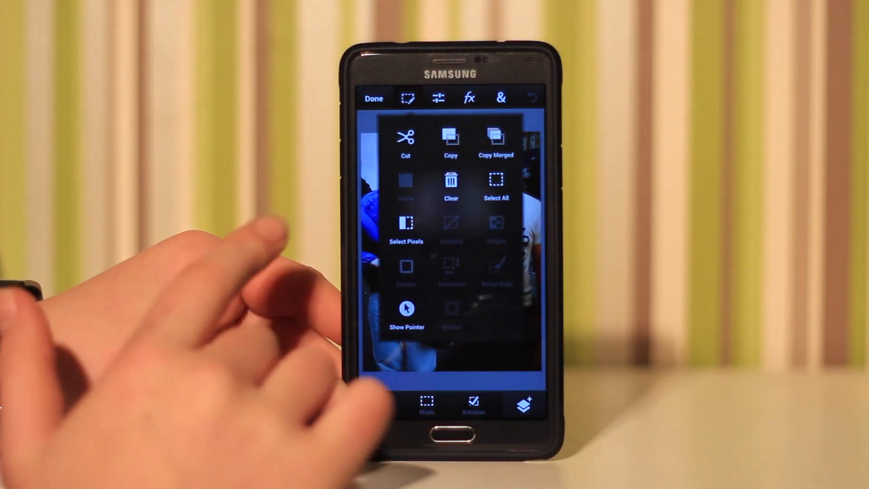
# Step: Adjust the added photo and confirm it with the check mark
pyautogui.click(439, 98)
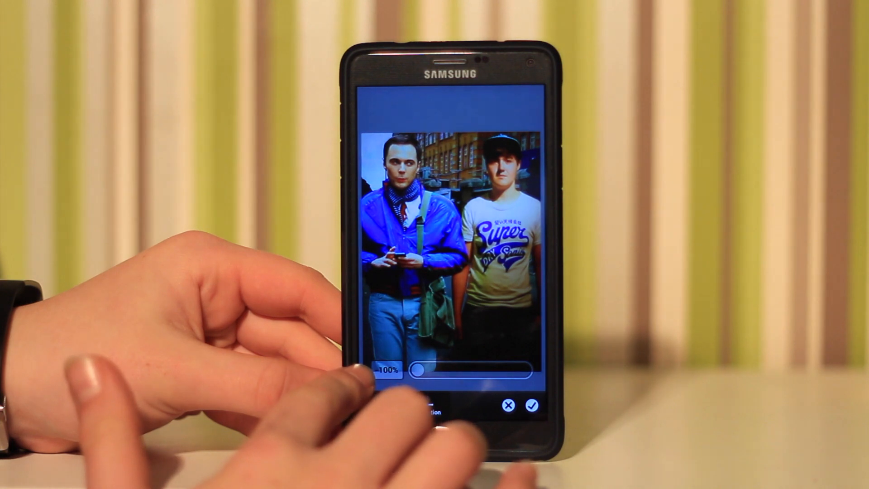
pyautogui.click(531, 405)
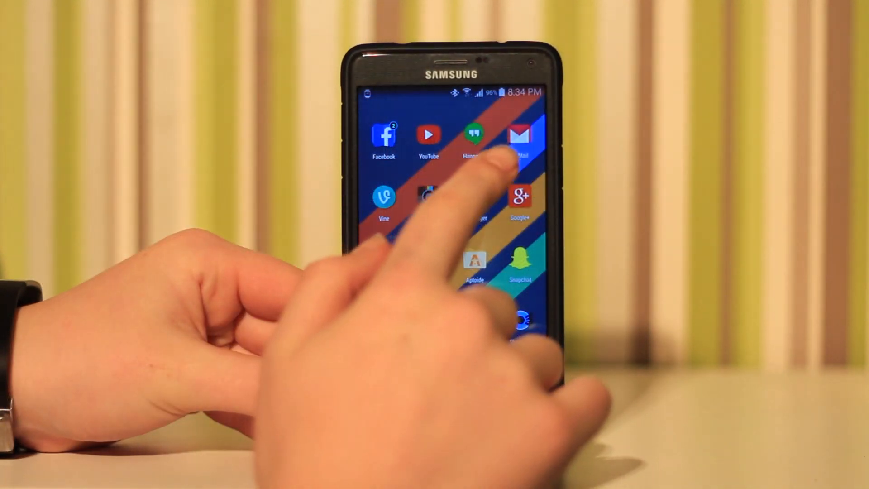
# Step: Launch myMail, switch to another account's inbox and select the Google+ email
pyautogui.click(519, 134)
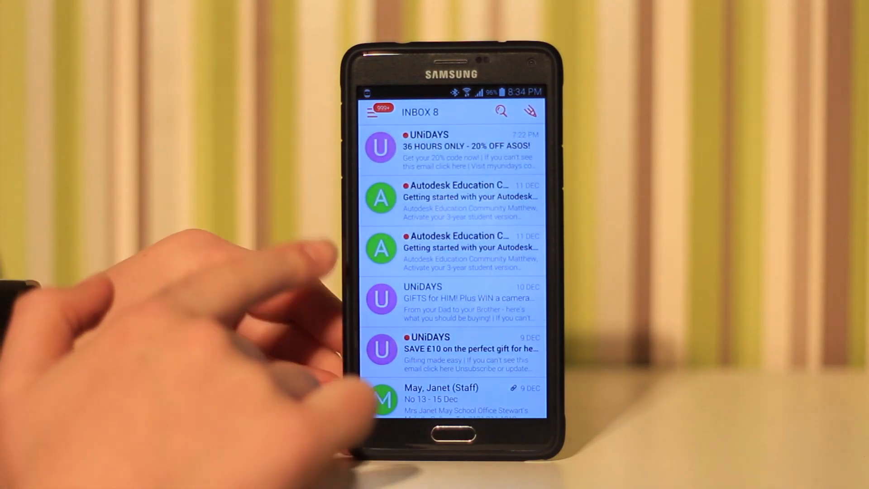
pyautogui.click(374, 112)
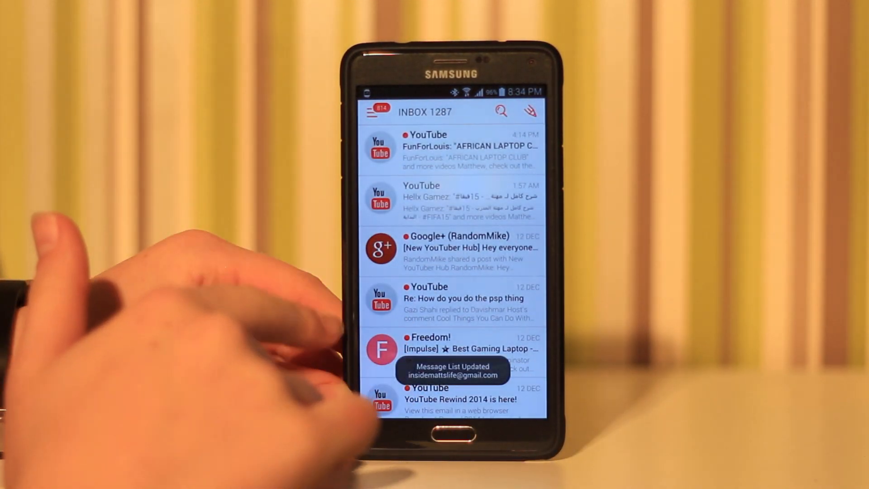
pyautogui.click(380, 247)
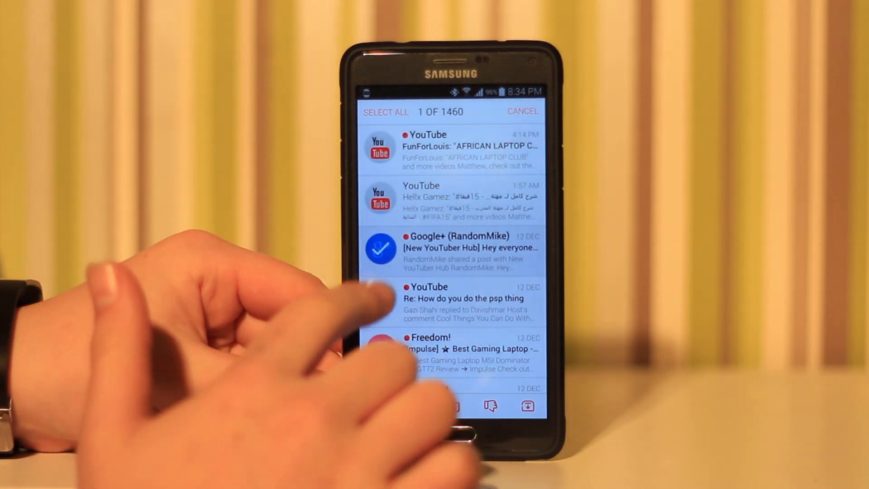
# Step: Start a spam report, cancel it, and bring up the accounts and folders side panel
pyautogui.click(489, 406)
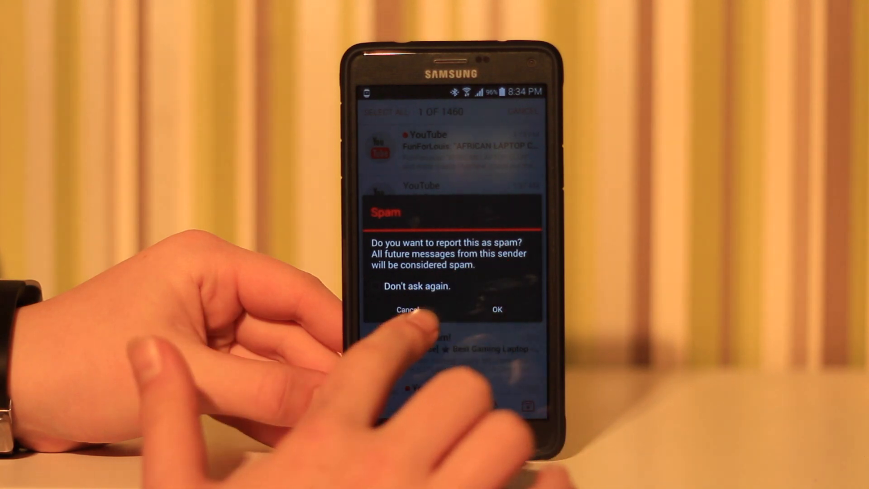
pyautogui.click(408, 309)
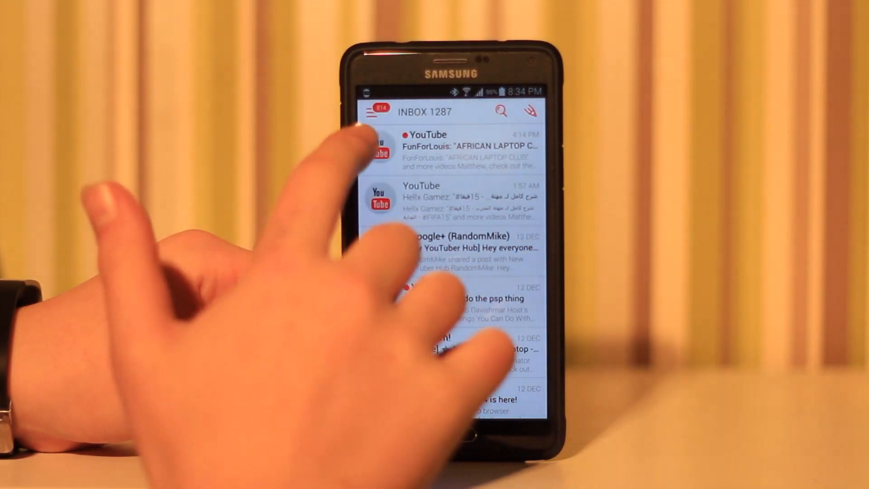
pyautogui.click(373, 111)
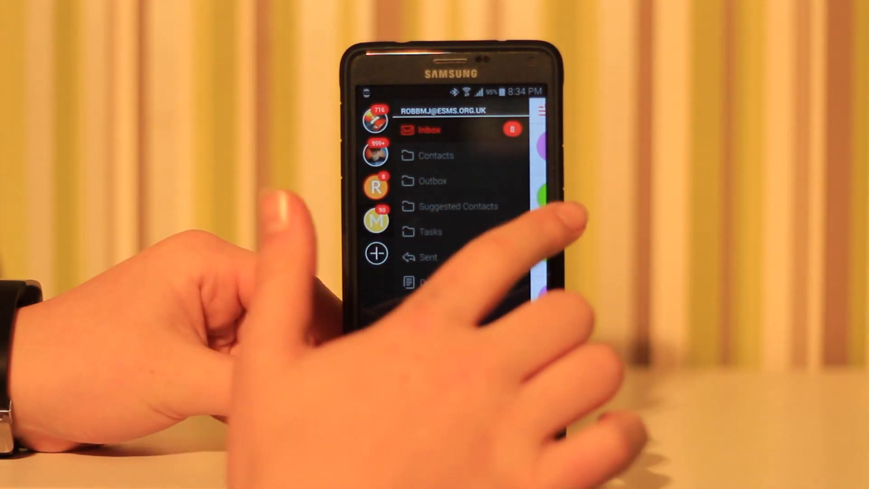
pyautogui.click(430, 130)
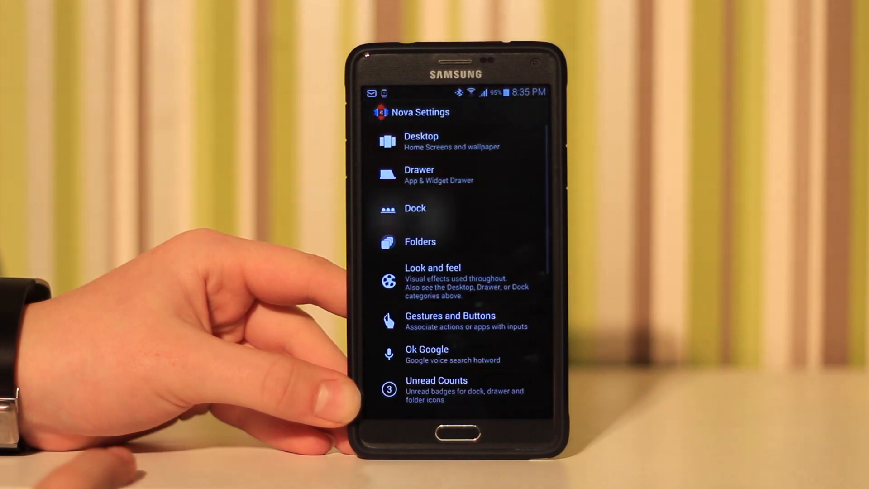
# Step: Apply the Moonshine icon pack under Look and feel, then return to the main Nova settings
pyautogui.click(448, 280)
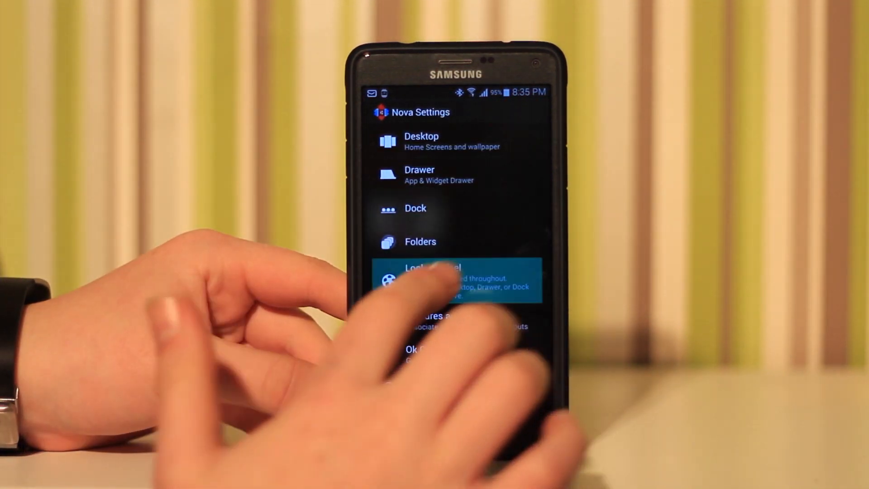
pyautogui.click(454, 280)
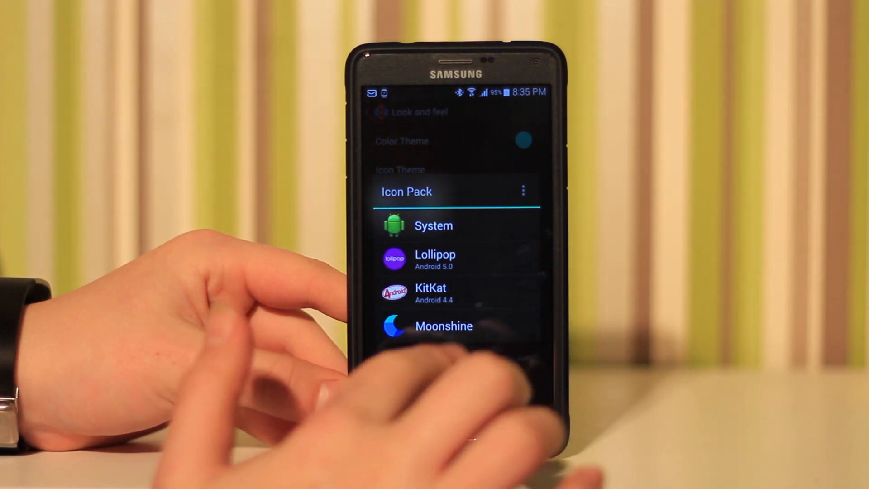
pyautogui.click(444, 325)
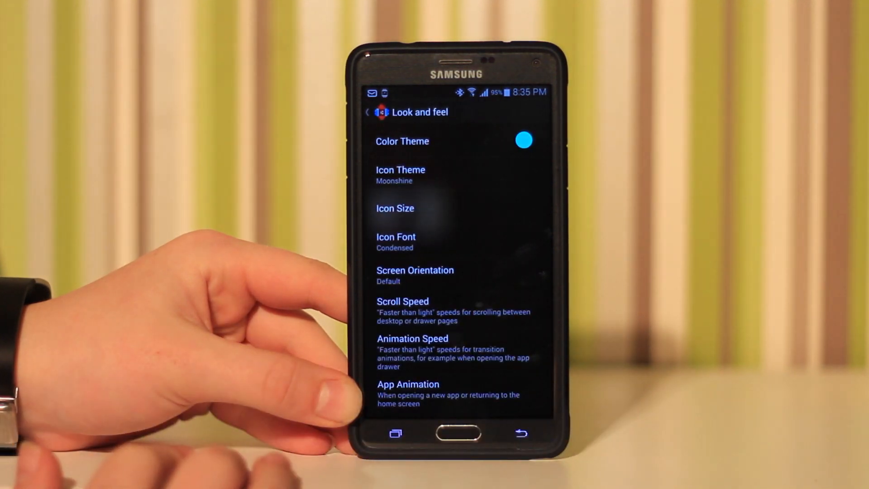
pyautogui.click(367, 112)
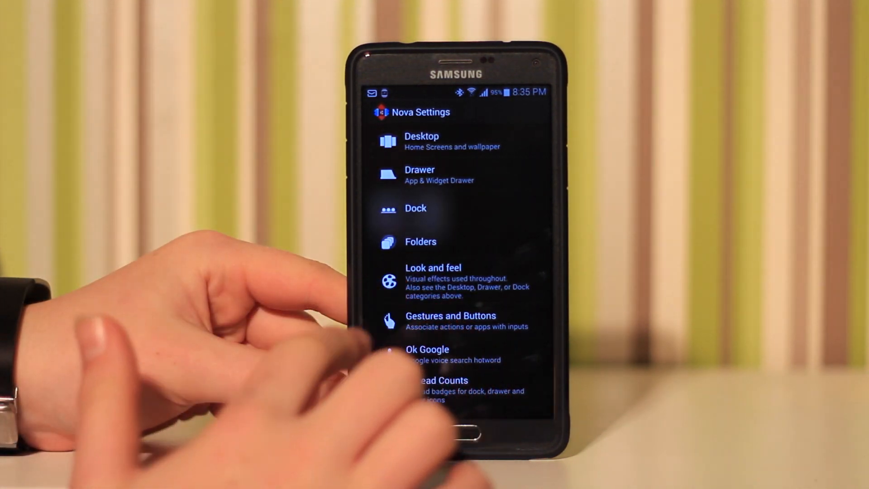
# Step: Revisit Look and feel, go home and pull down to view the restyled icons
pyautogui.click(434, 267)
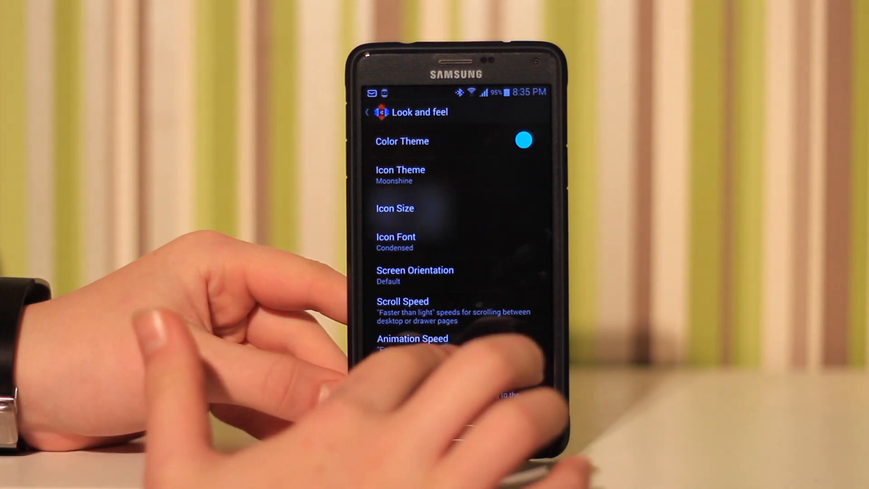
pyautogui.click(411, 337)
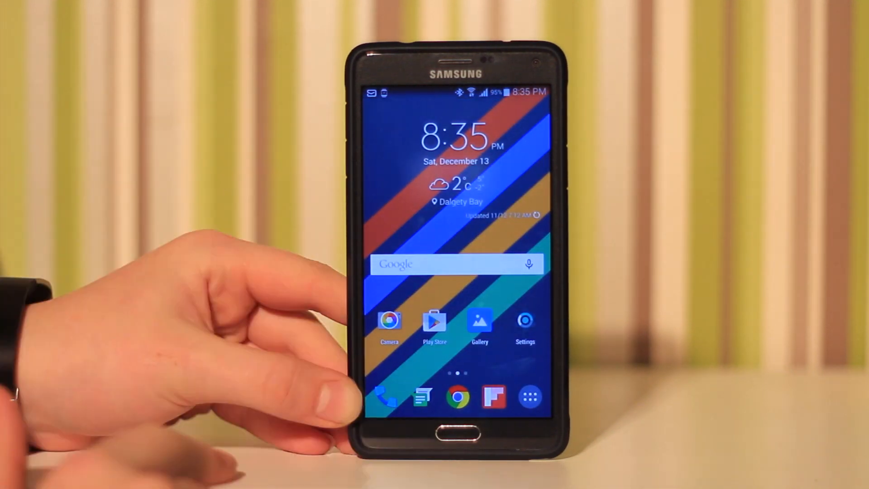
pyautogui.moveTo(454, 94); pyautogui.dragTo(454, 277)
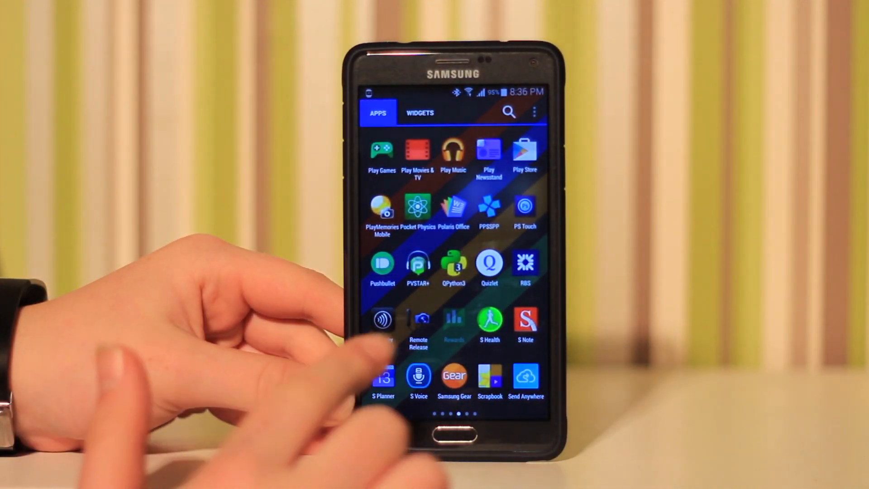
# Step: Return to the home screen and reopen the app drawer from the dock
pyautogui.click(454, 319)
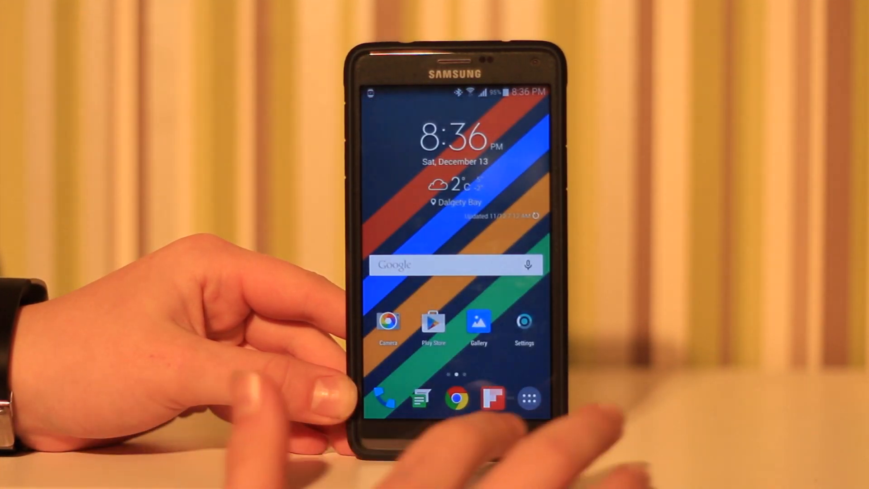
pyautogui.click(528, 399)
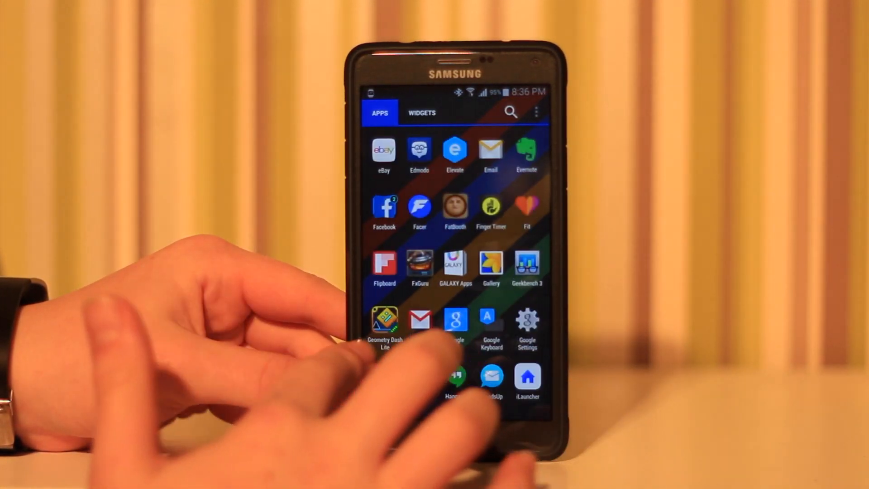